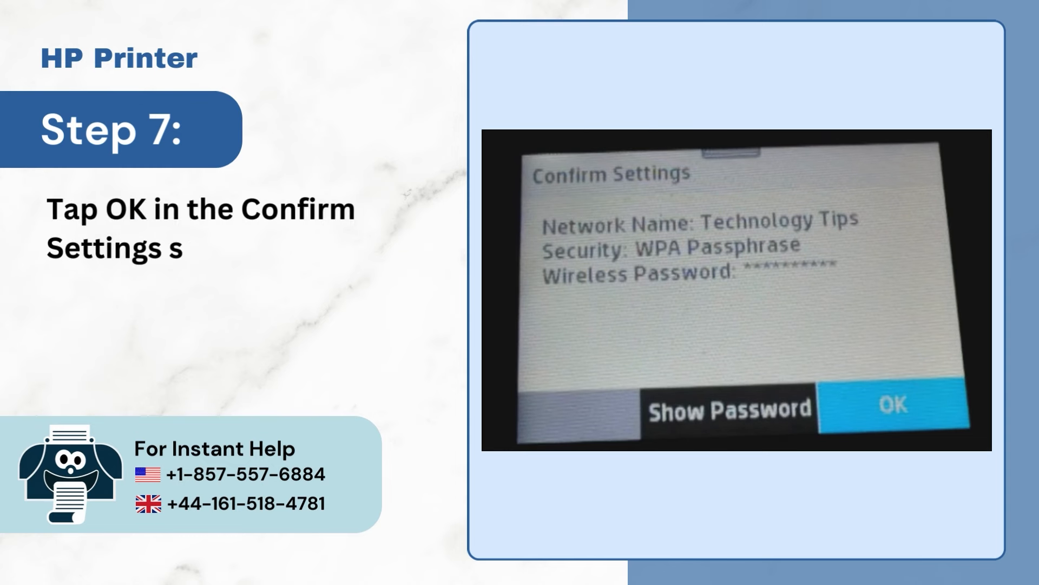
Confirm the Technology Tips wireless settings so the printer begins connecting
{"action": "left_click", "coordinate": [892, 405]}
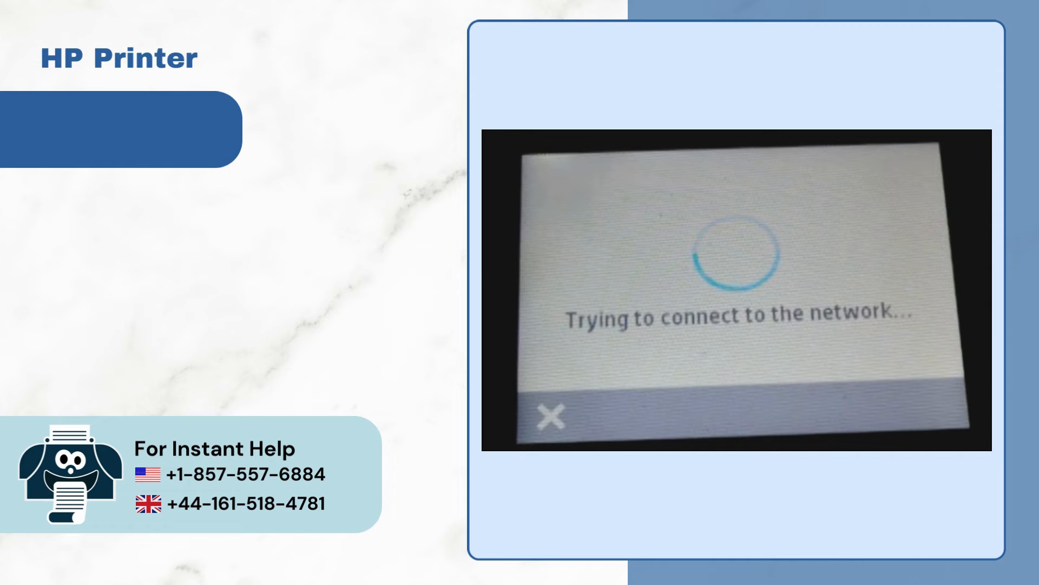
{"action": "left_click", "coordinate": [879, 422]}
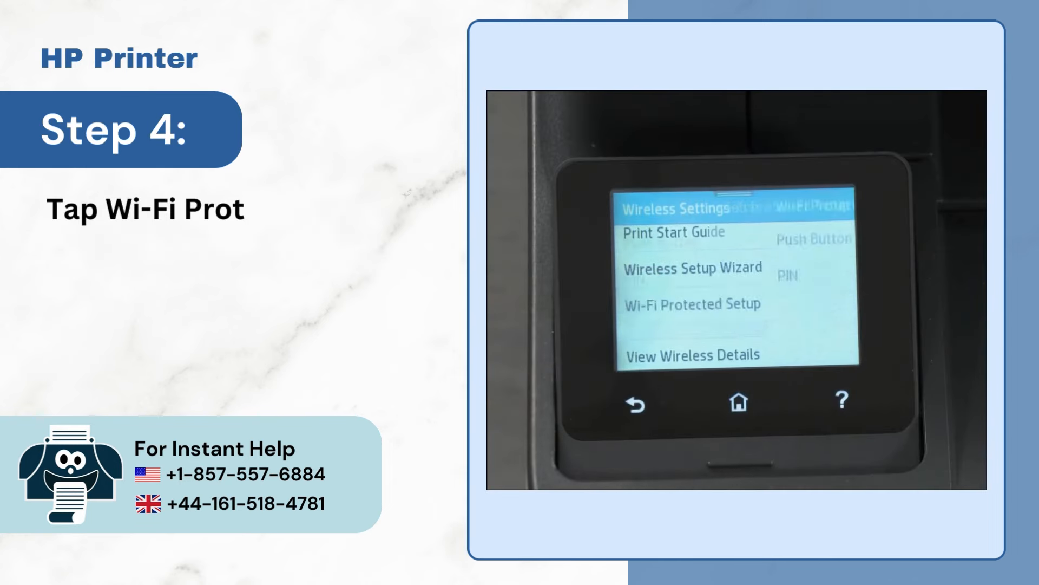
Choose Push Button as the Wi-Fi Protected Setup pairing method
{"action": "left_click", "coordinate": [692, 303]}
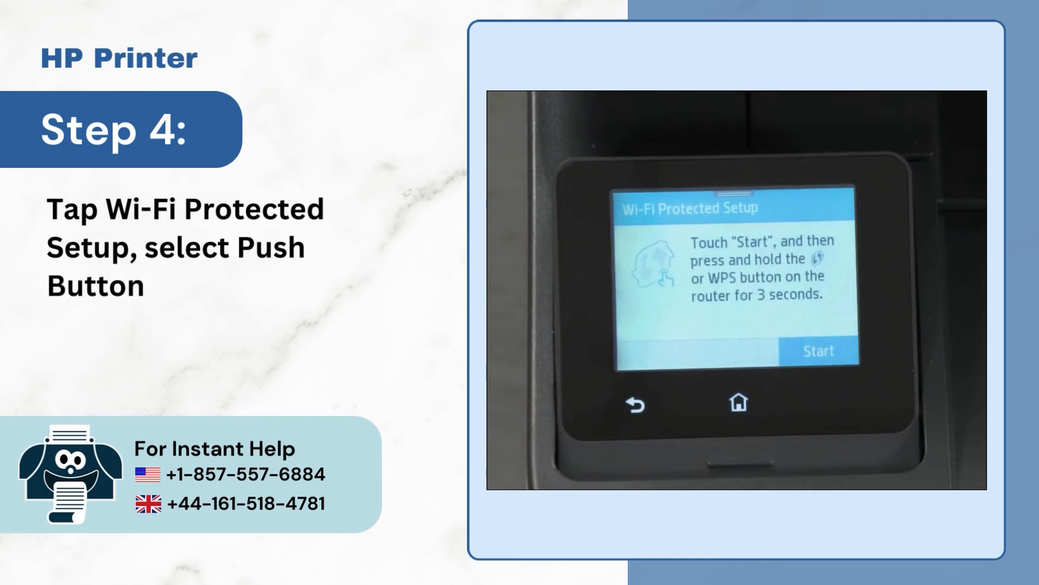